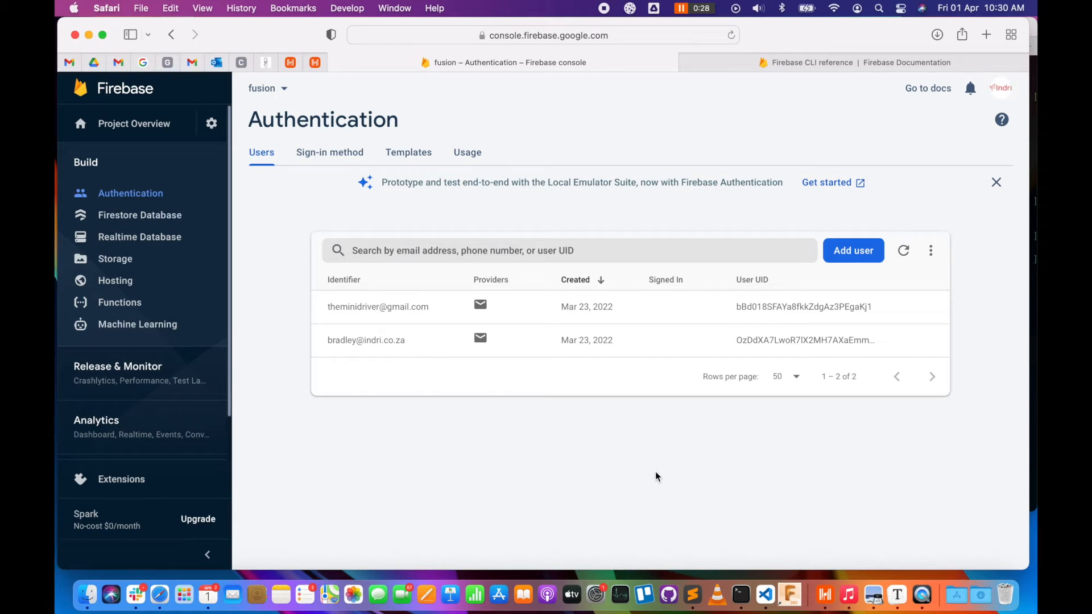
mouse_move(368, 305)
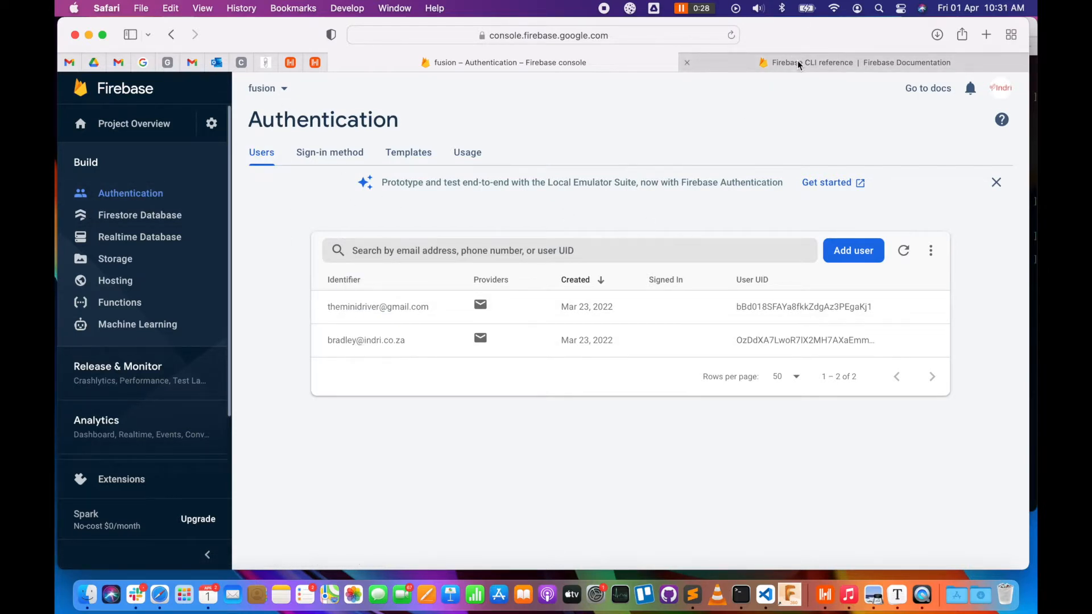
- Review the Firebase CLI install section on the CLI reference page, including Windows options
click(812, 62)
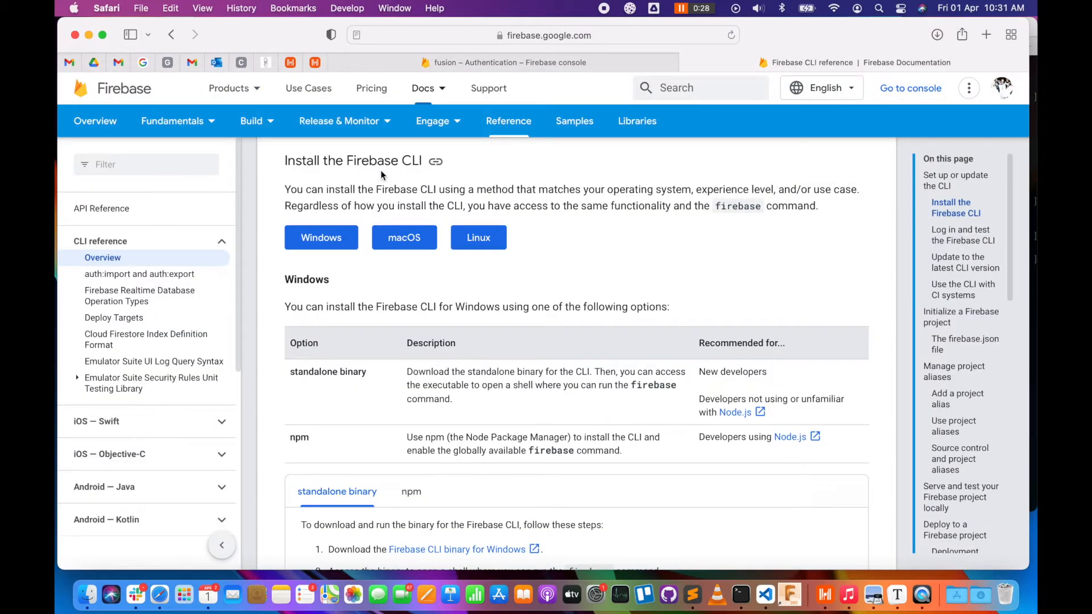
click(432, 121)
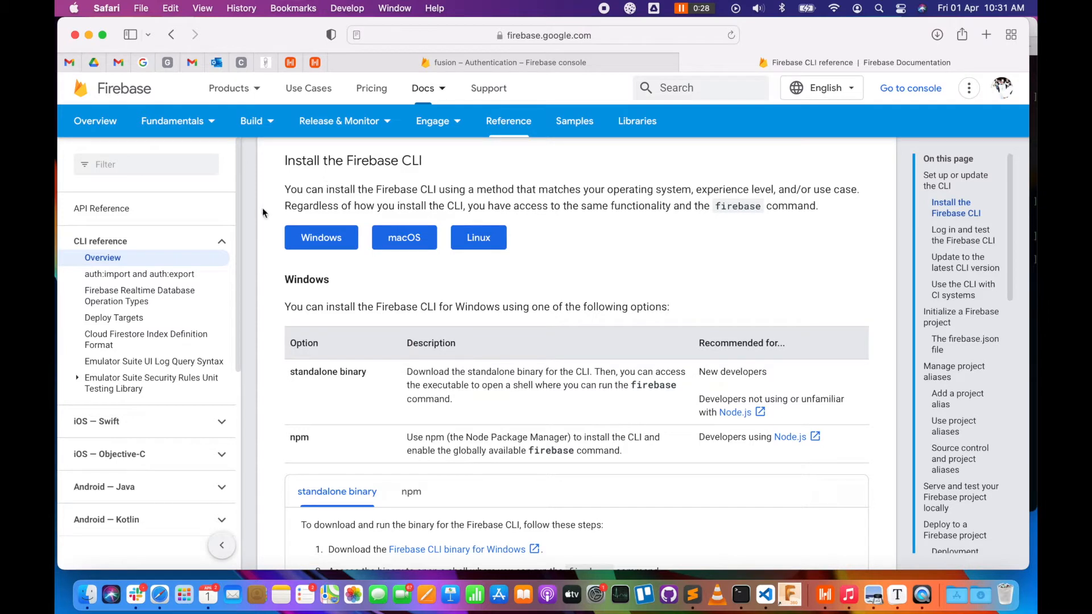
mouse_move(372, 264)
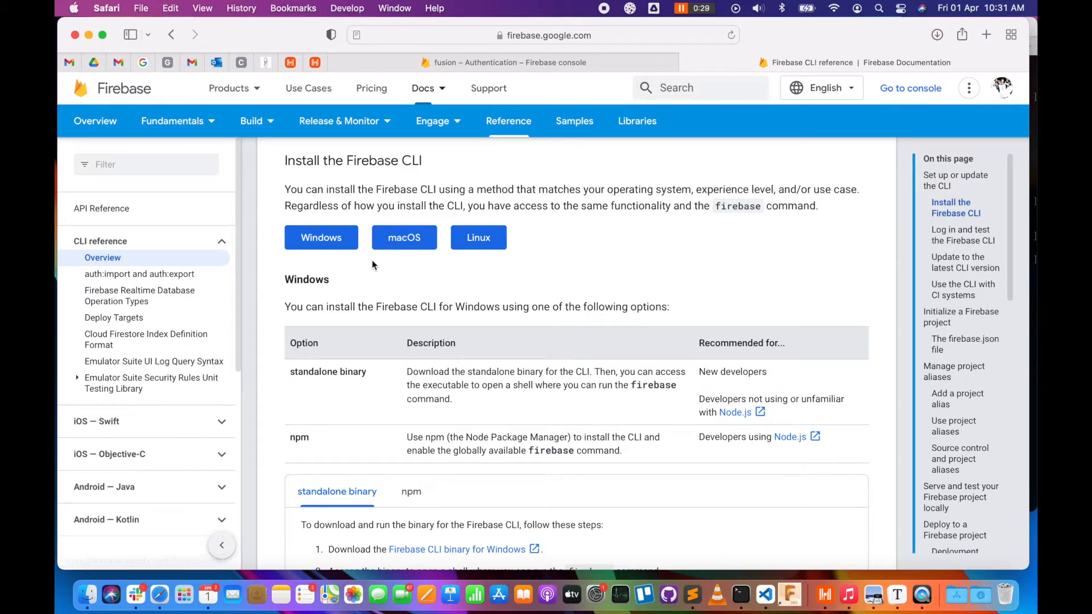
mouse_move(479, 238)
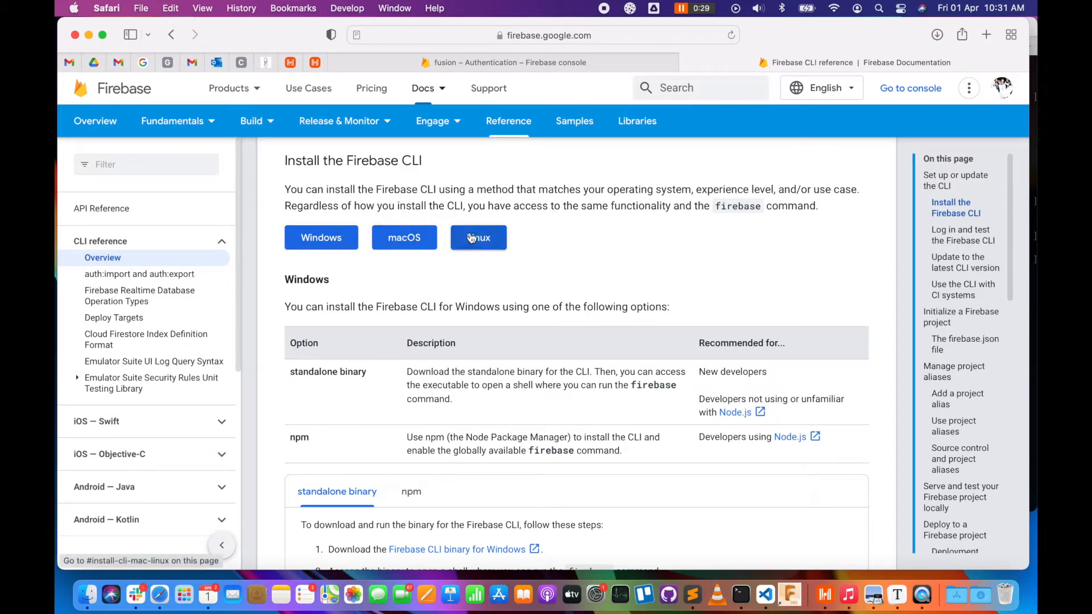
scroll(down, 3)
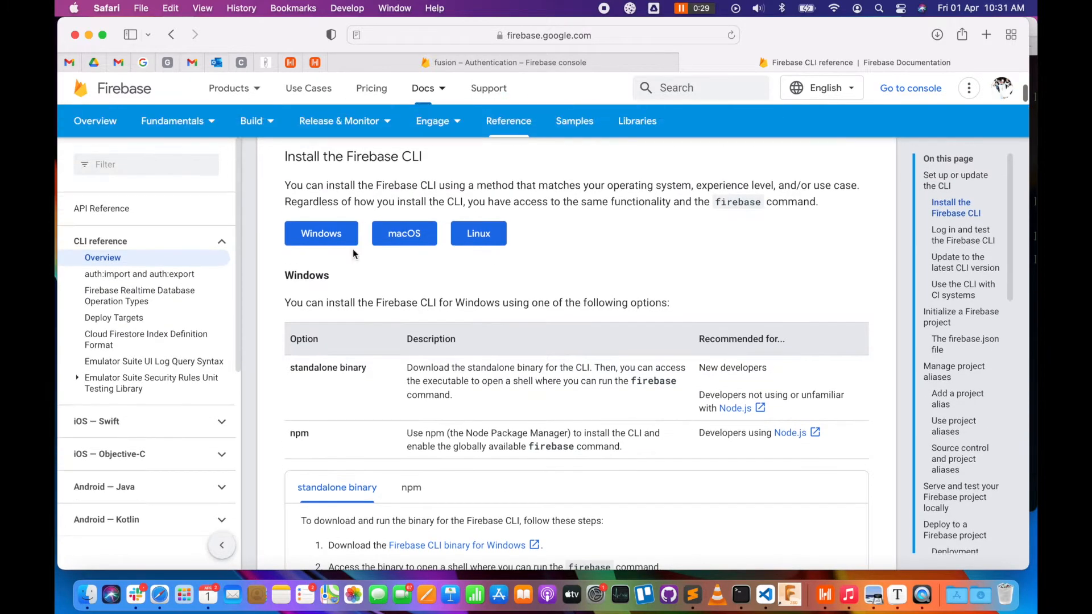
mouse_move(729, 477)
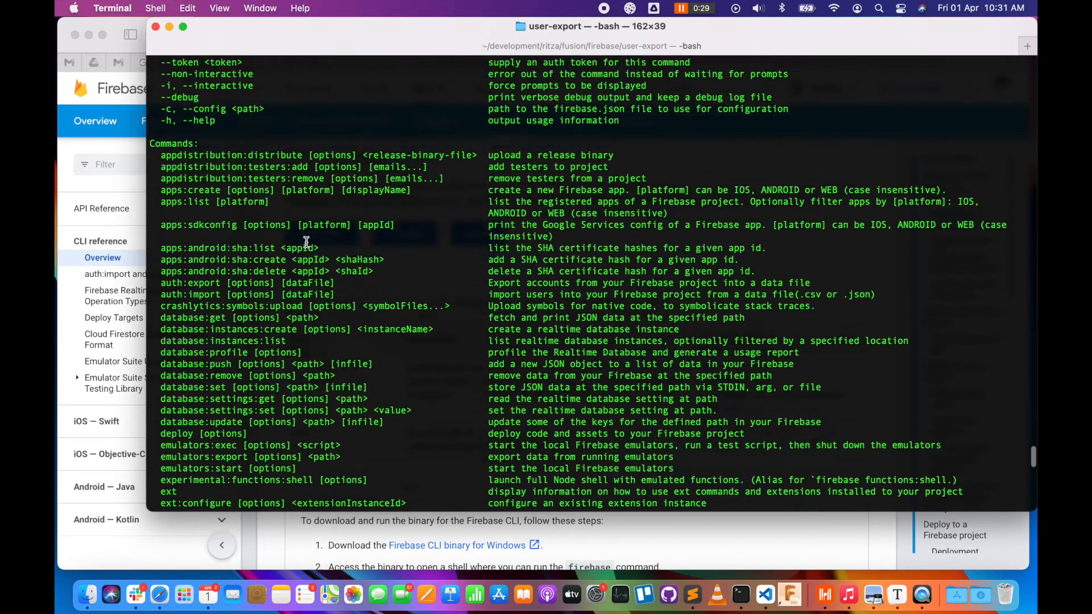
- Scroll through the firebase help Commands list down to the bash prompt
scroll(down, 3)
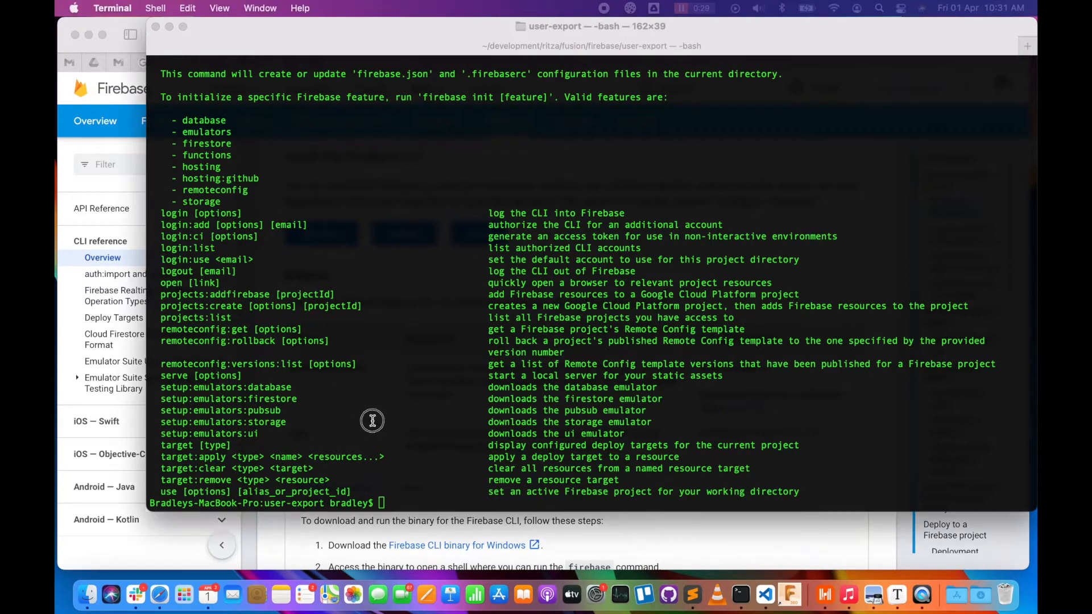
- Run firebase projects:list and select the fusion project ID fusion-bea44
text(firebase projects:list)
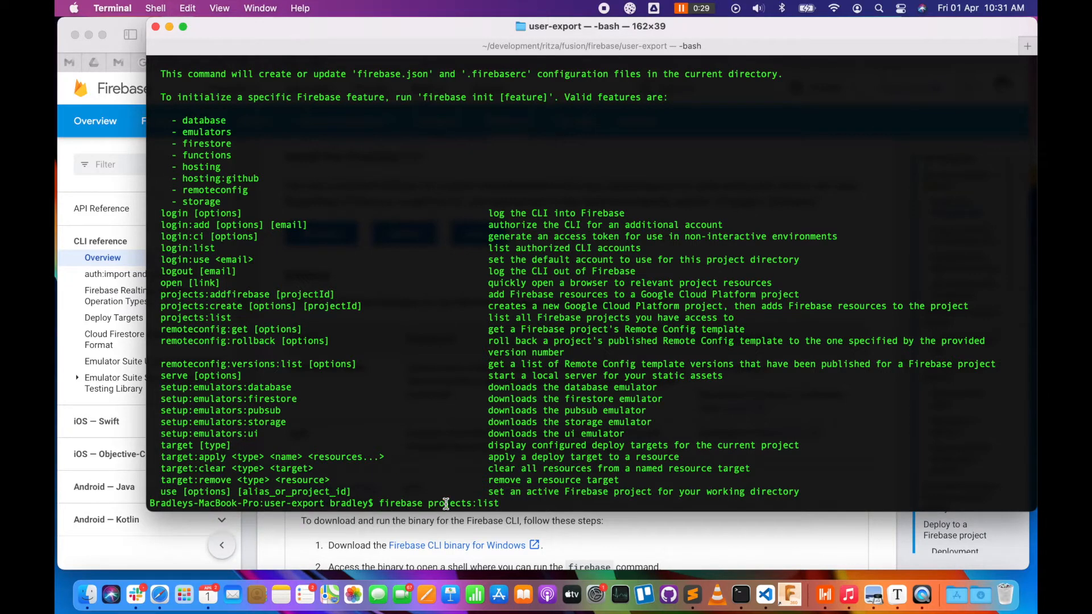
mouse_move(516, 503)
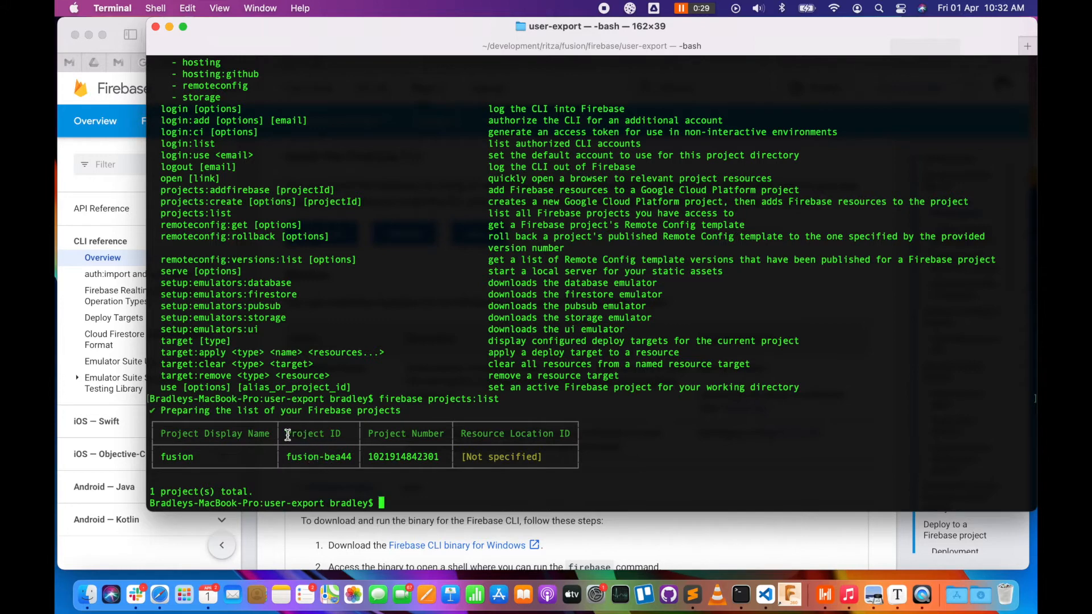
double_click(313, 434)
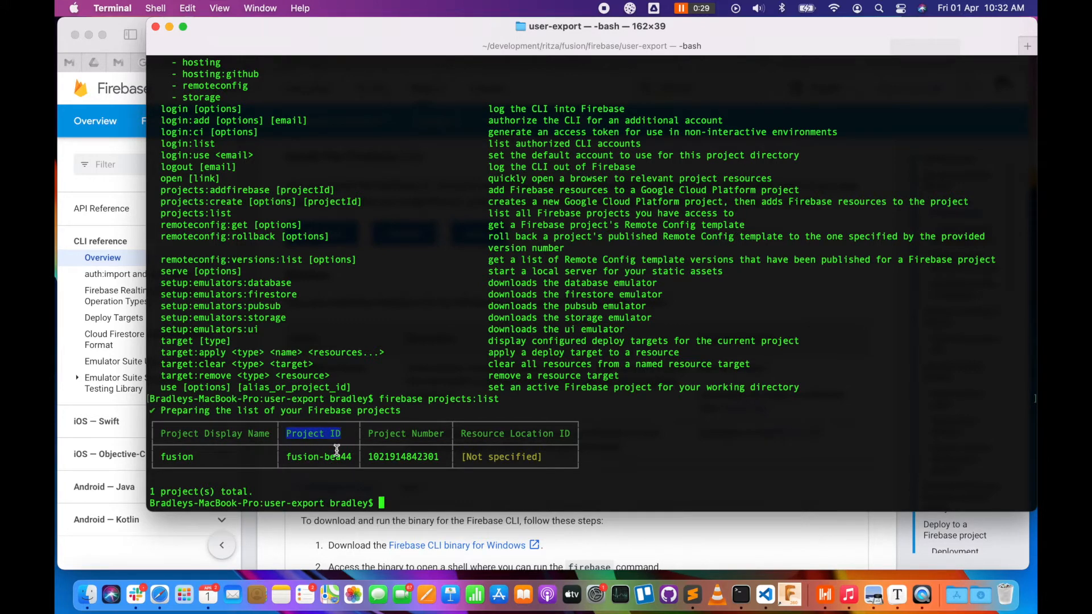
double_click(318, 456)
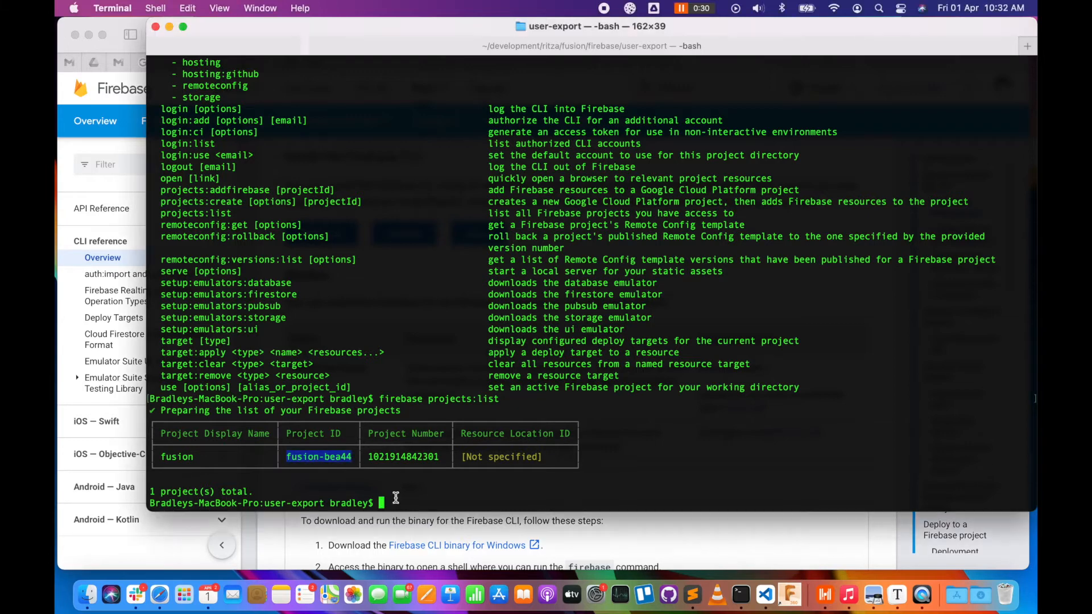
- Run firebase auth:export firebase_users.json --format=JSON --project fusion-bea44, exporting 2 accounts
text(firebase auth:export firebase_users.json --format=JSON --project)
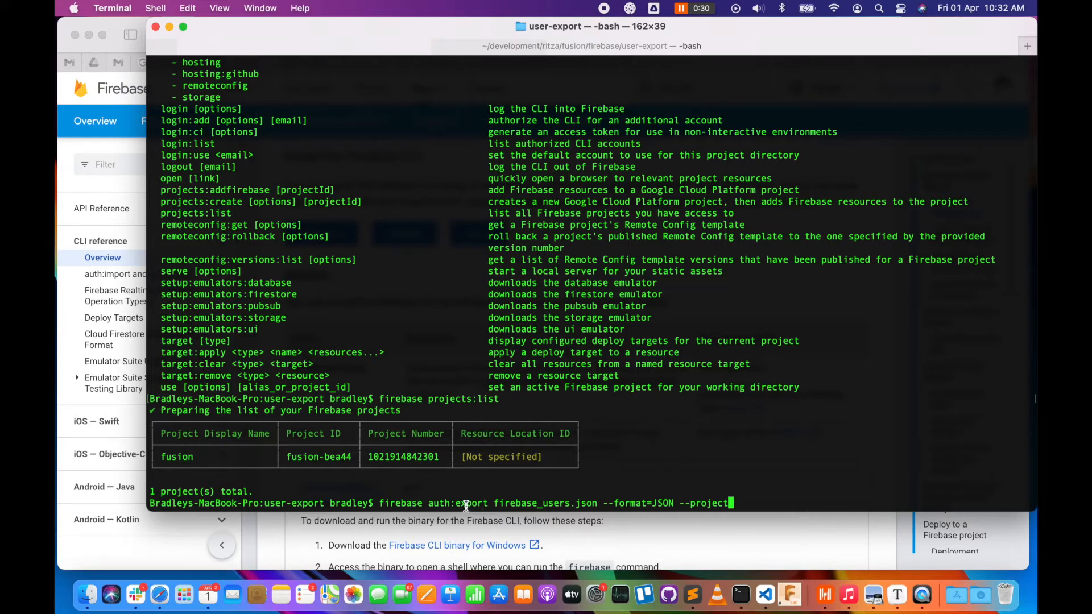
mouse_move(512, 509)
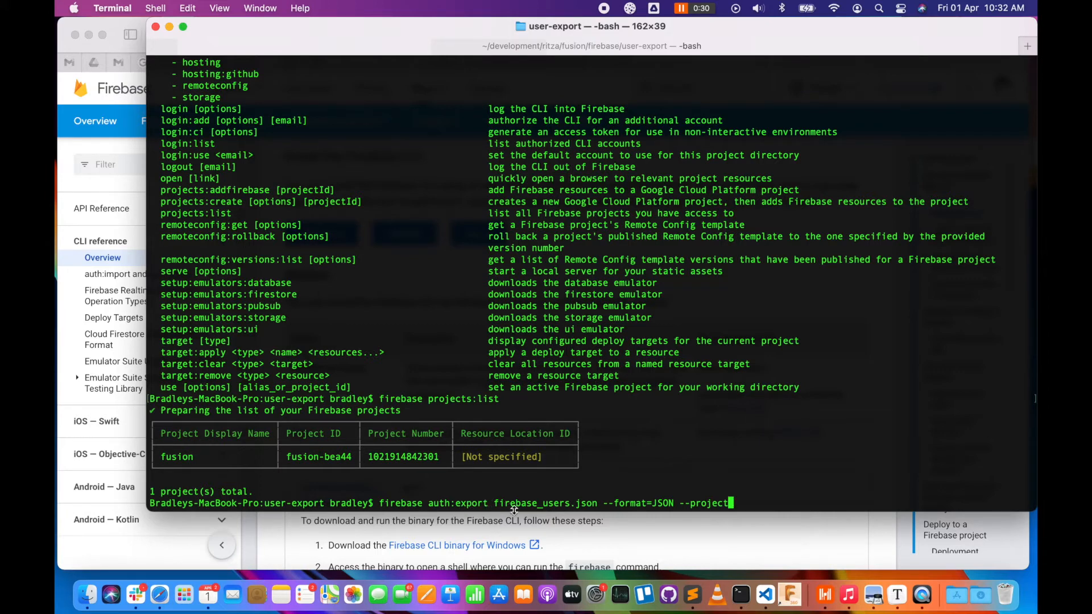
double_click(536, 503)
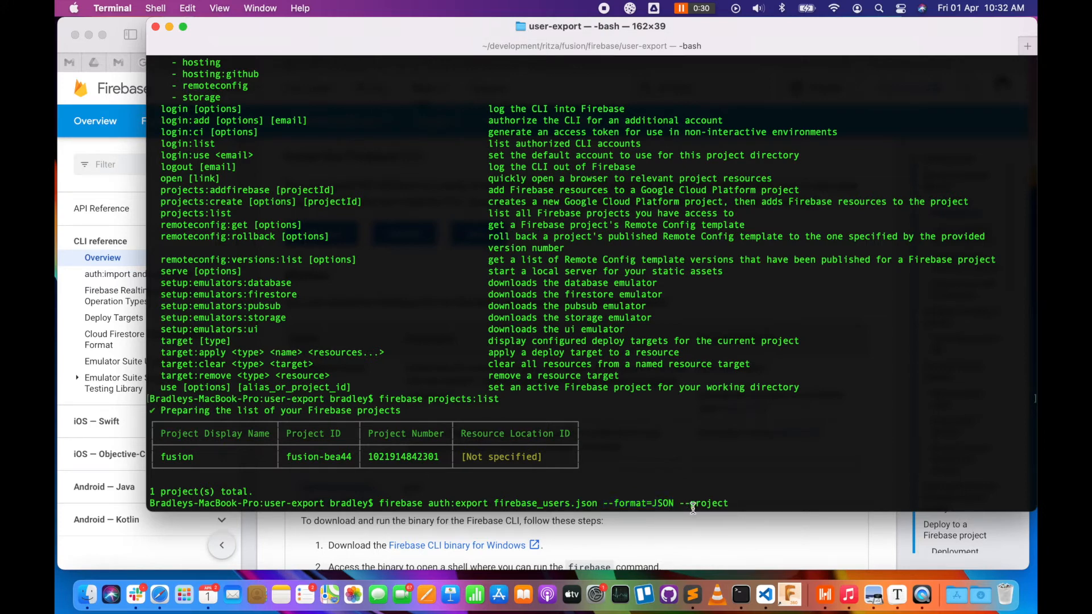
mouse_move(676, 496)
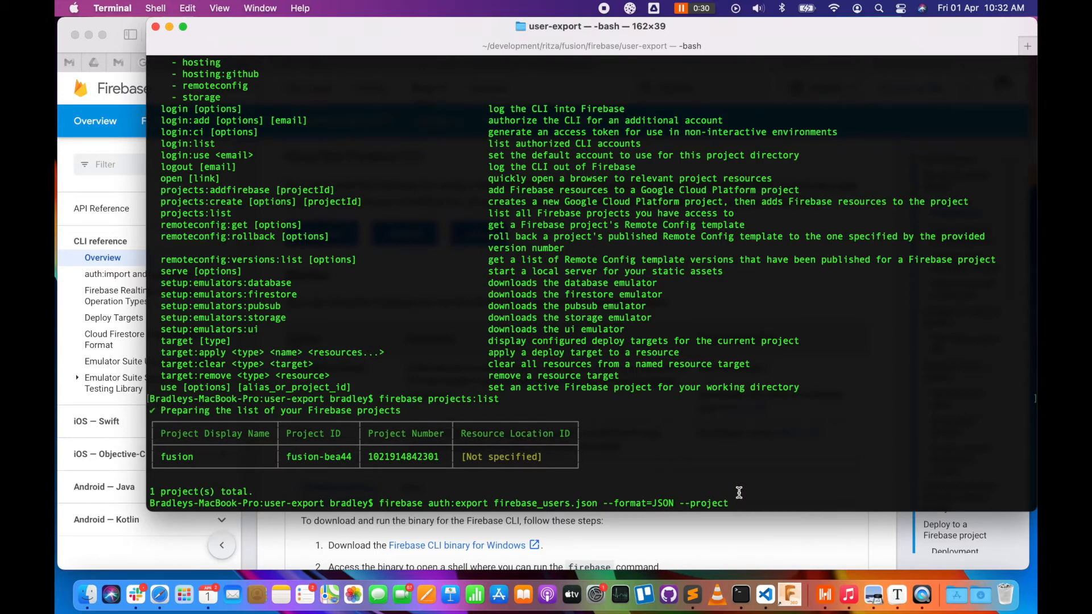
mouse_move(317, 430)
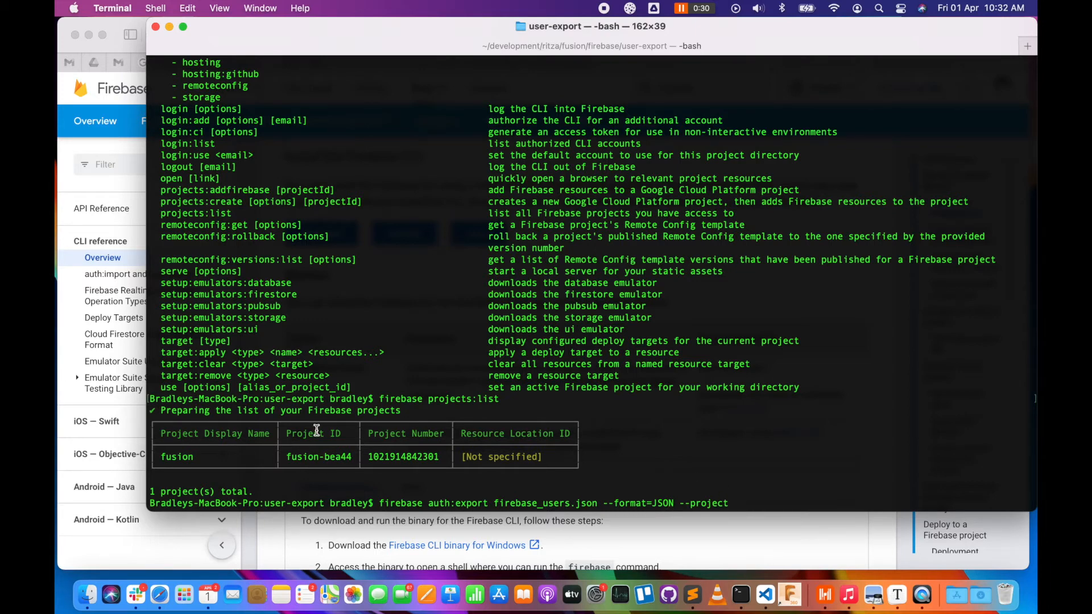
double_click(318, 457)
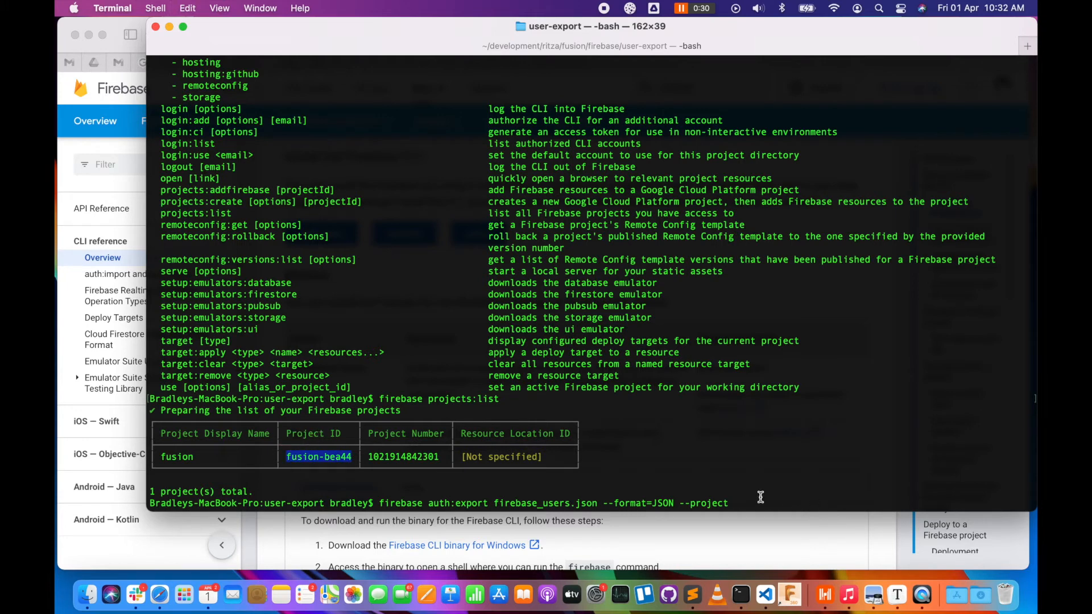
text(fusion-bea44)
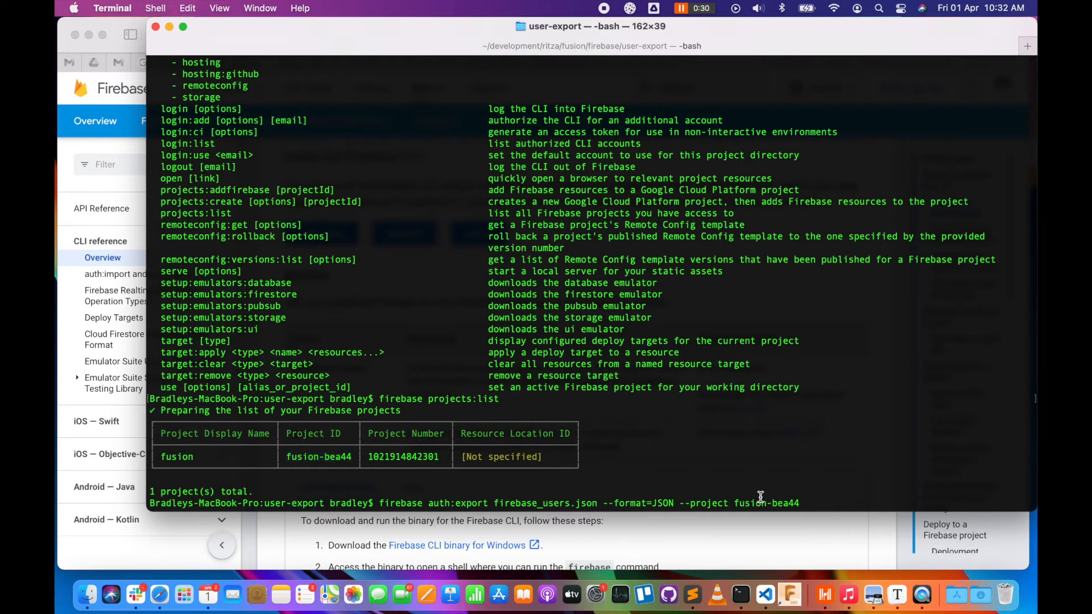
key(Return)
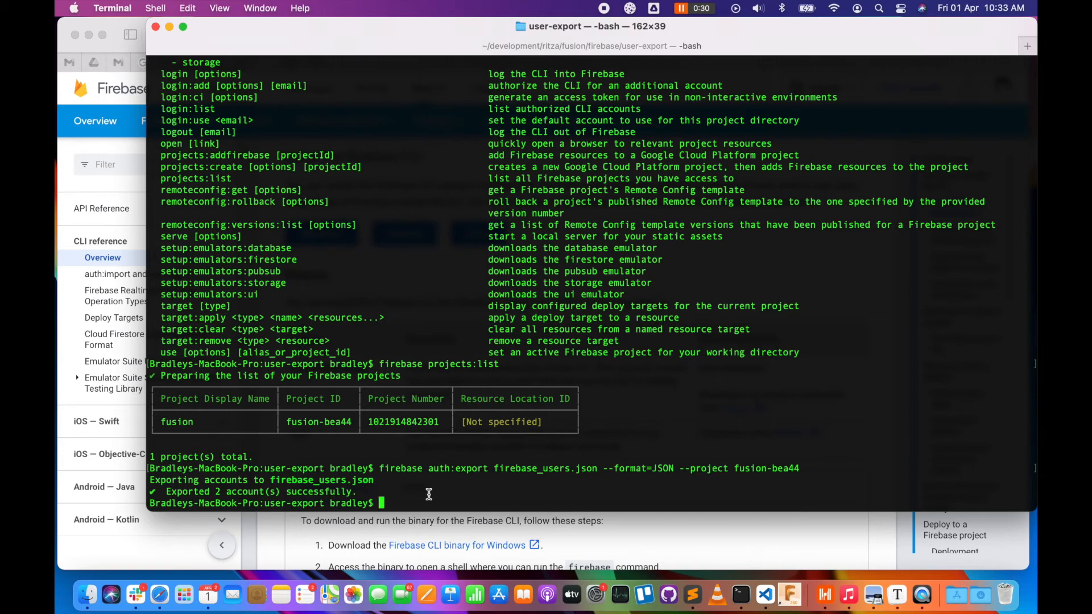
- Print firebase_users.json with cat, then show the Firebase console Authentication user list
text(cat di)
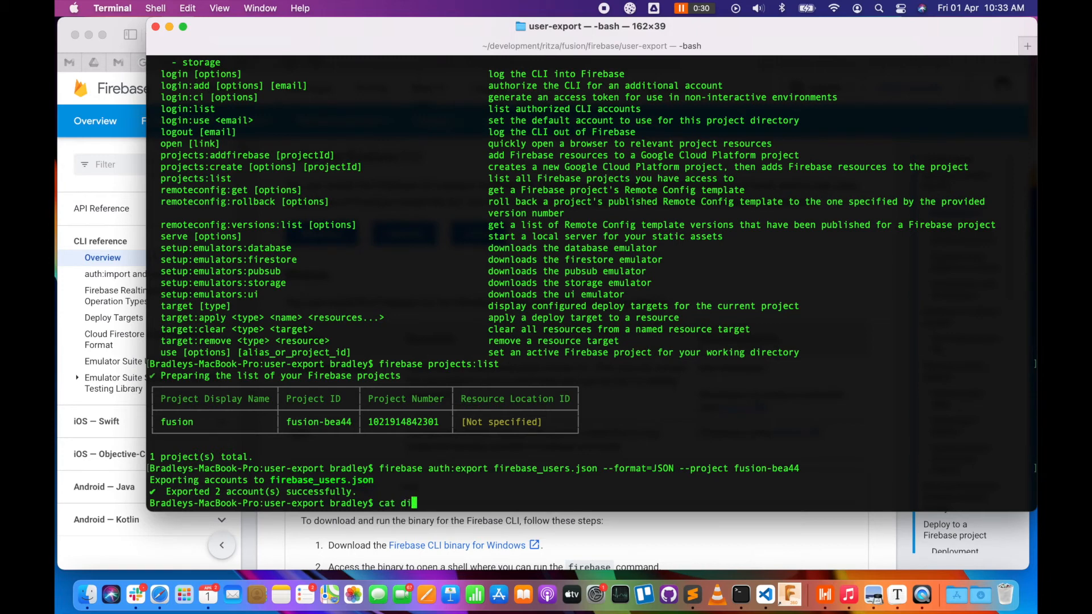
text(irebase_users.json)
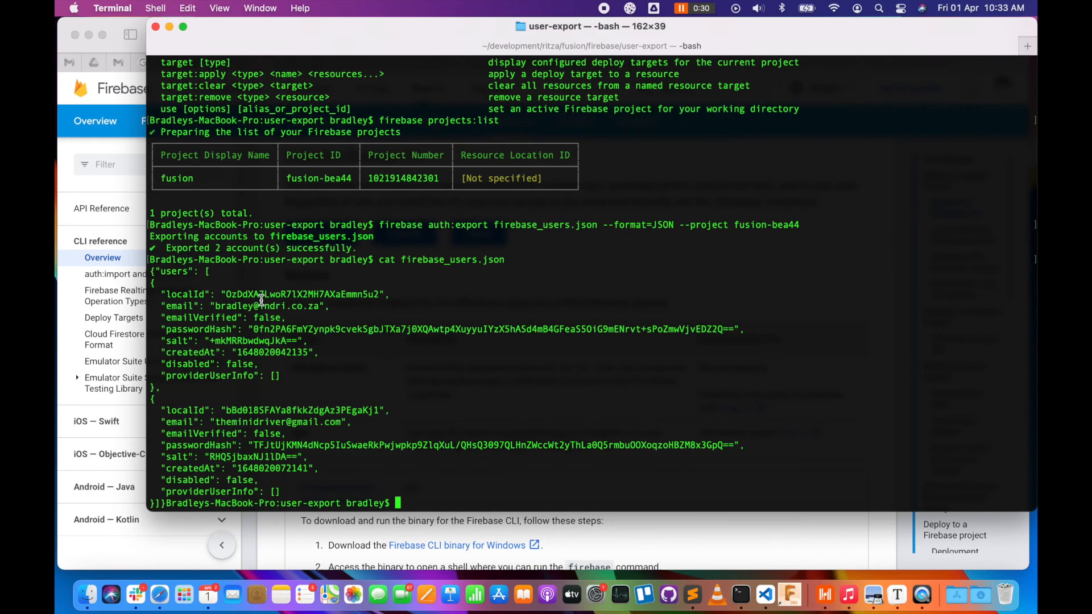
mouse_move(251, 435)
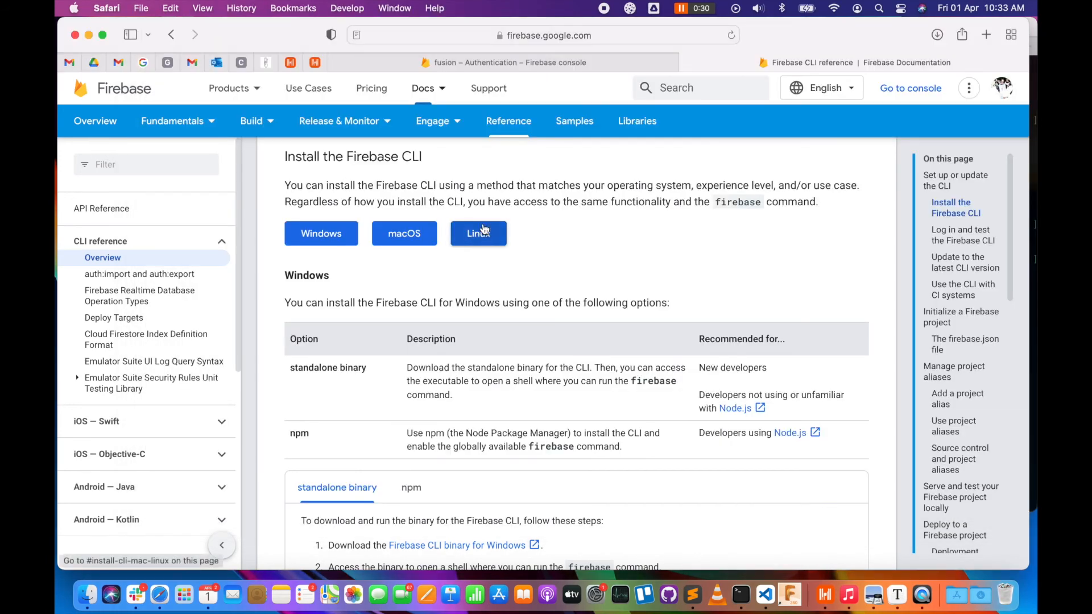
click(509, 62)
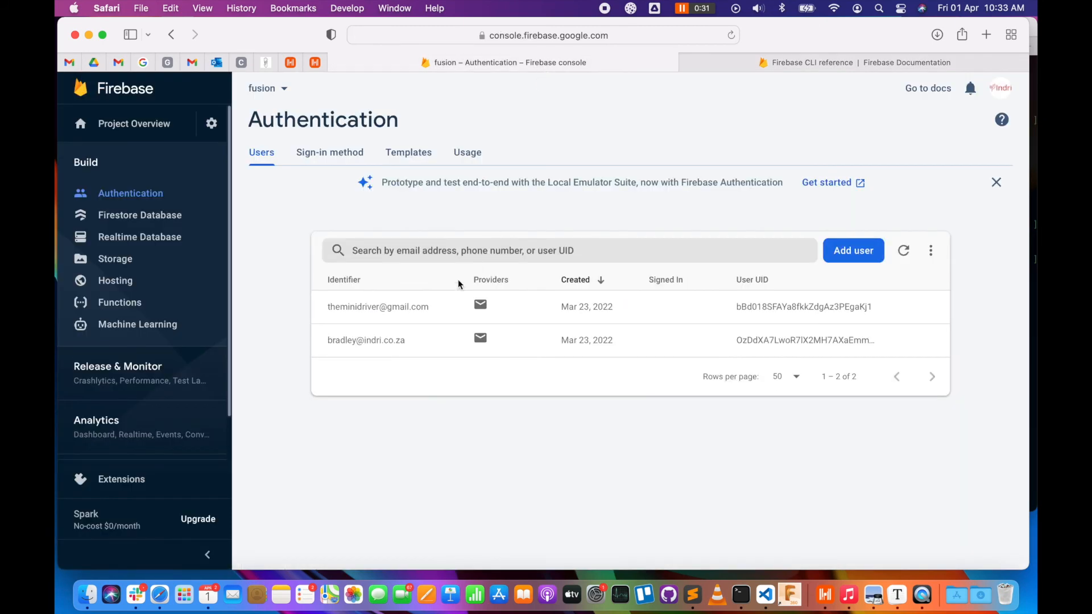